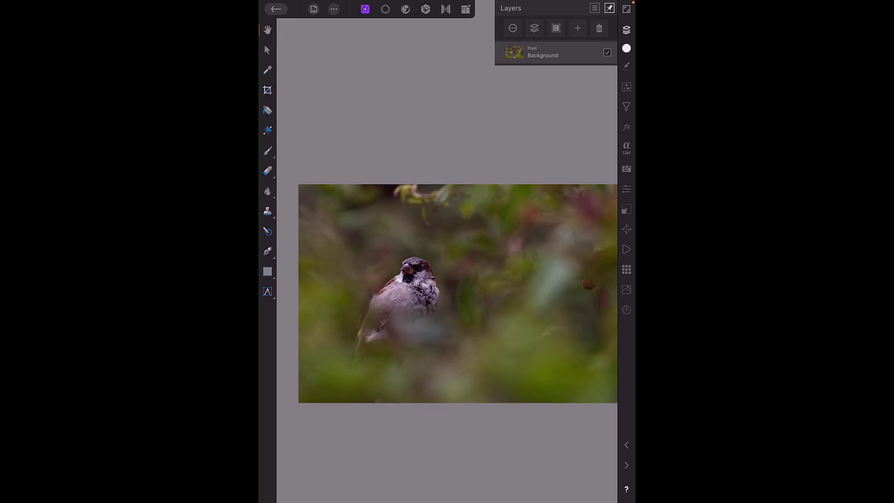
# Show the Macros studio with the Default macro set over the sparrow photo
pyautogui.click(525, 348)
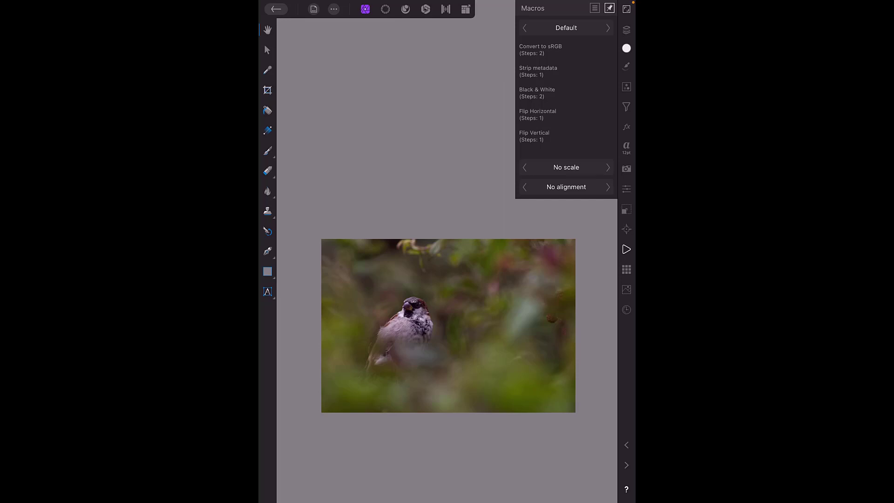
# Switch the macro category to Light Leaks and run the Red Streaks macro on the sparrow
pyautogui.click(565, 27)
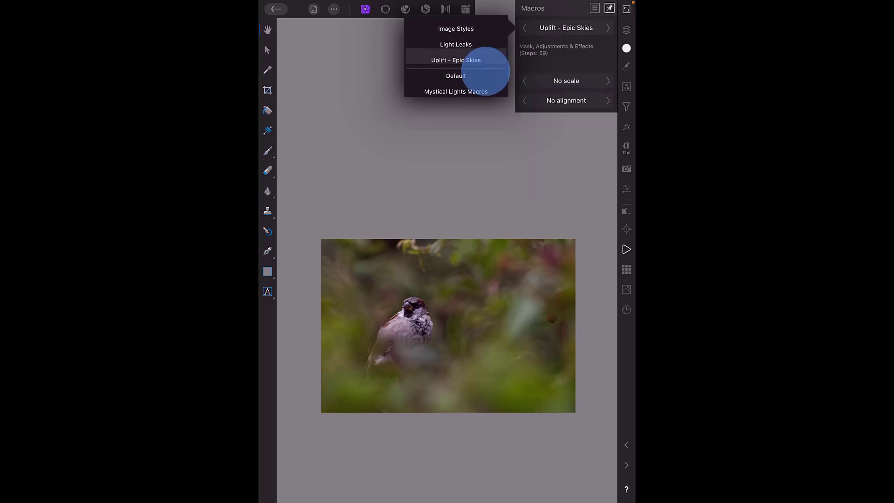
pyautogui.click(456, 55)
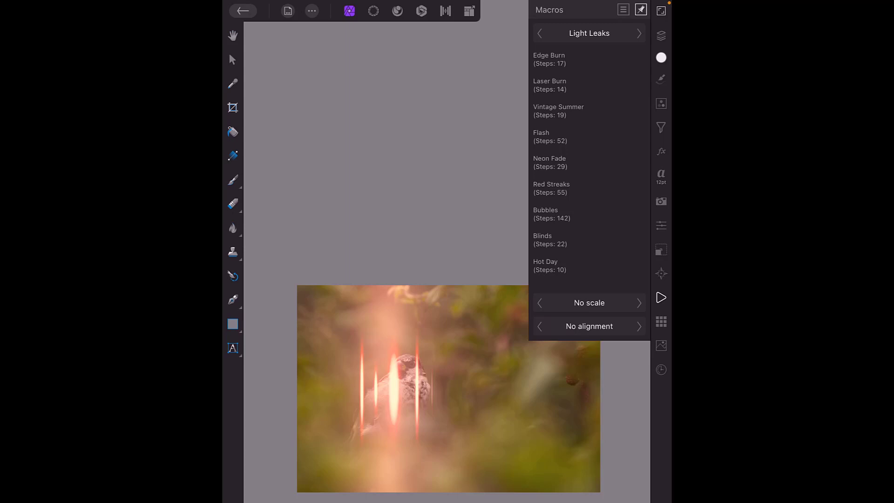
# Show the Layers list, then the edit history, while the light-leak settings stay pending
pyautogui.click(661, 36)
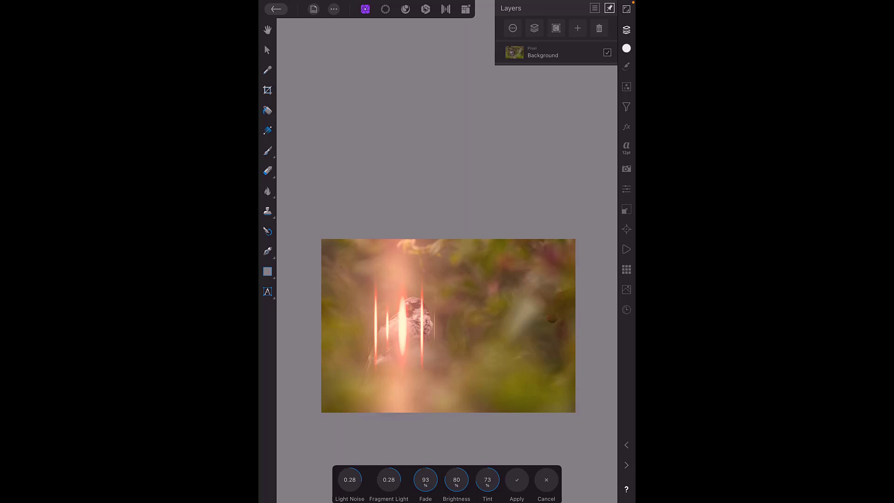
pyautogui.click(626, 309)
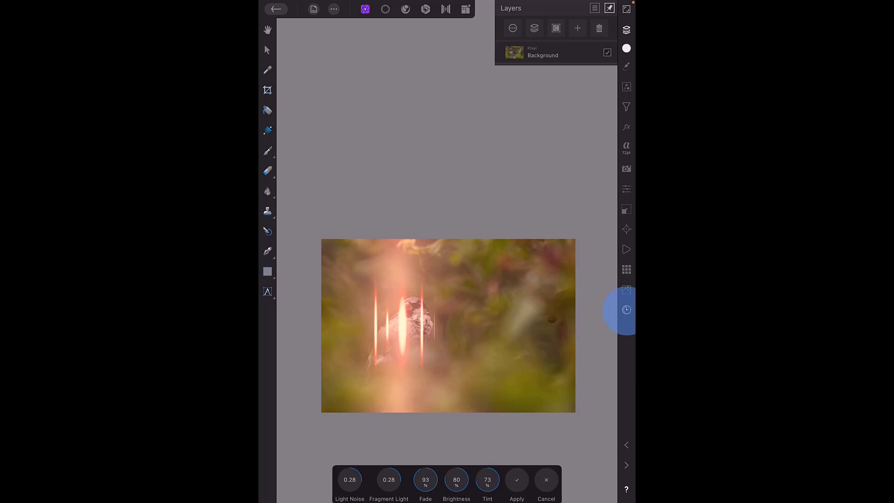
# Step the history back to before the light leak so the sparrow looks original
pyautogui.click(626, 309)
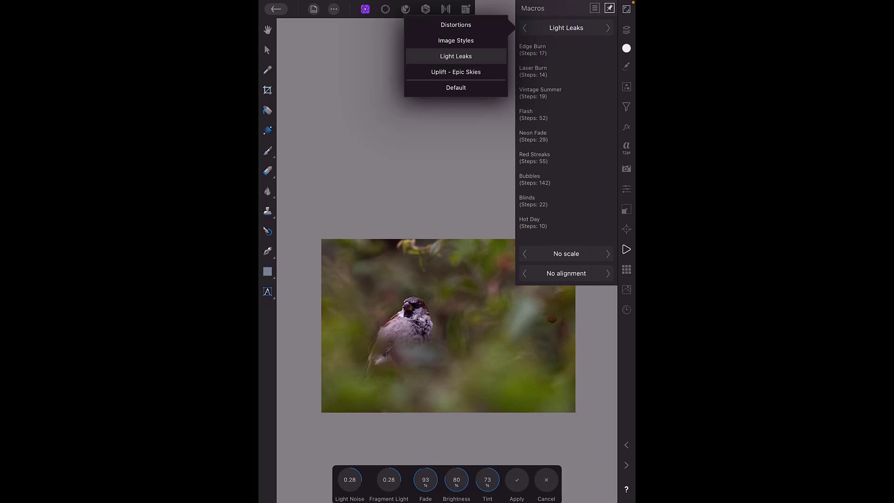
# Run the imported High Pass macro, adding a washed-out Background pixel layer above the original
pyautogui.click(455, 56)
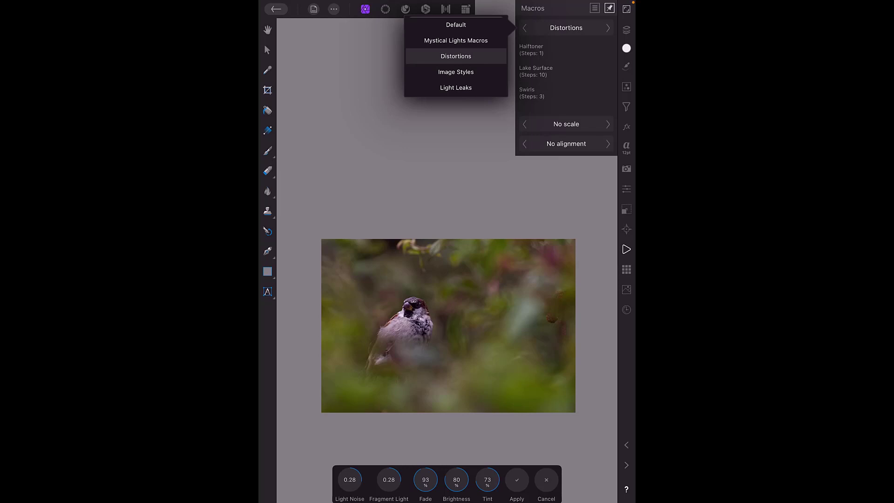
pyautogui.click(456, 40)
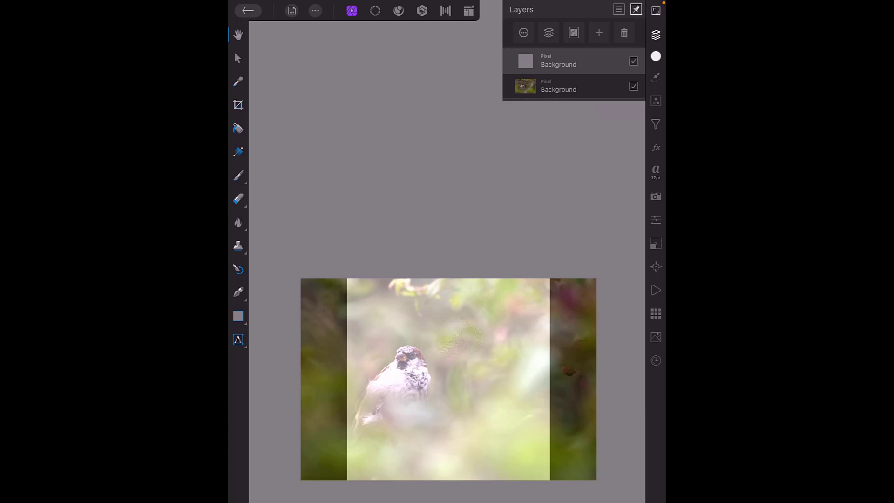
# Put away the Layers list once the High Pass with Vivid Light blend has applied
pyautogui.click(624, 33)
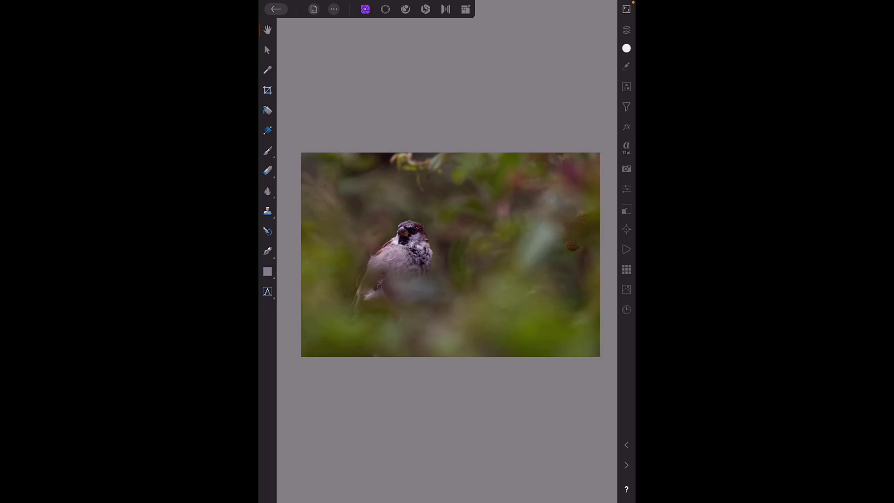
# Import the external macro file, adding an 'iPad Test Macro' category to the library
pyautogui.click(626, 250)
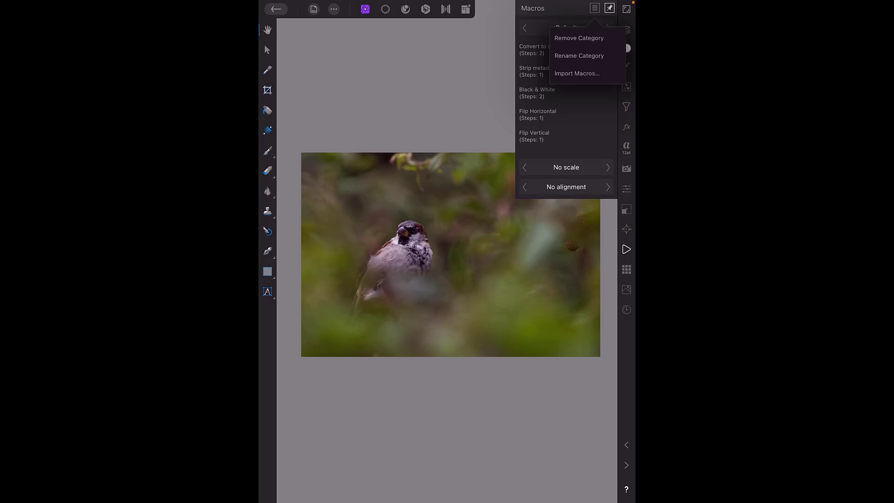
pyautogui.click(576, 73)
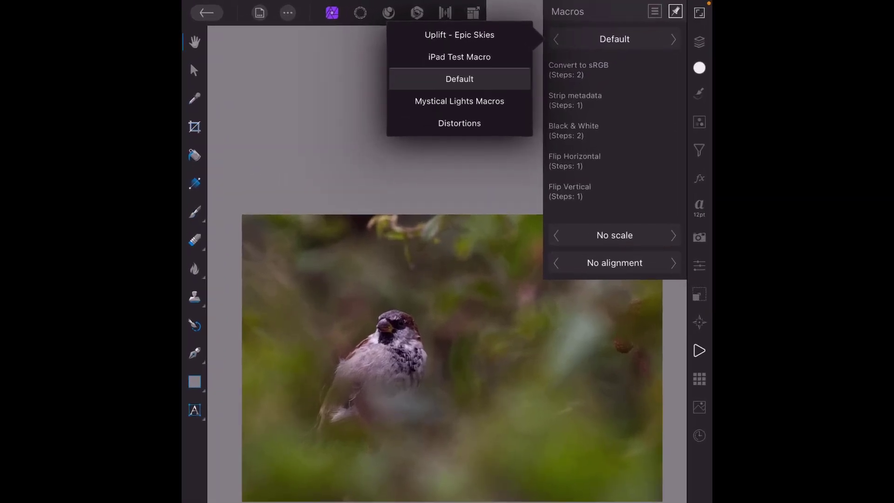
# Select the iPad Test Macro category, listing its High Pass with Vivid Light Blend macro
pyautogui.click(459, 57)
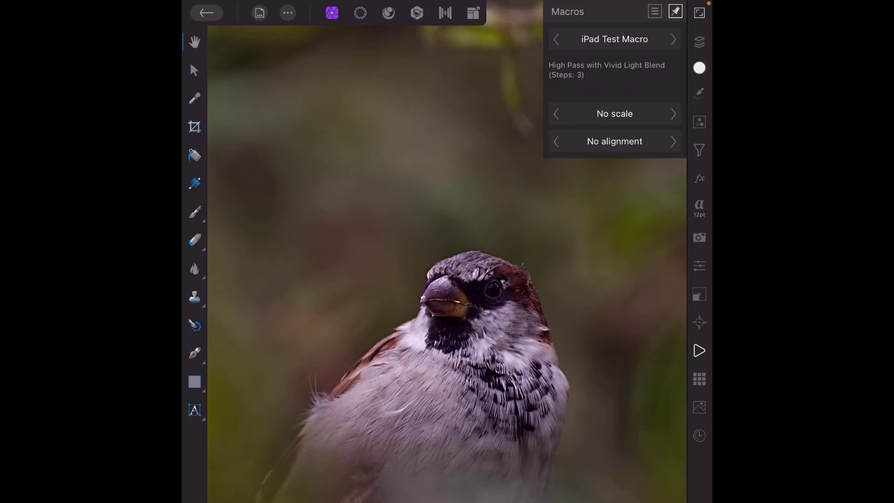
# Run High Pass with Vivid Light Blend and check the new layer's Vivid Light blend mode
pyautogui.click(699, 42)
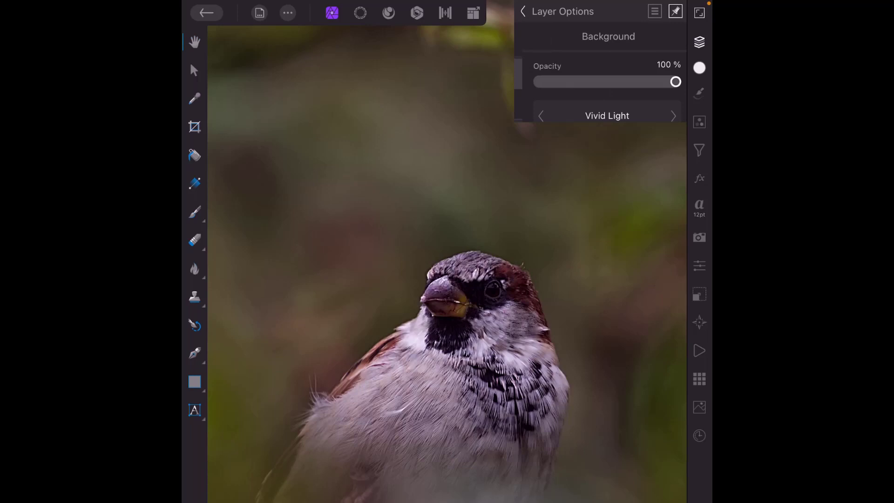
pyautogui.click(653, 11)
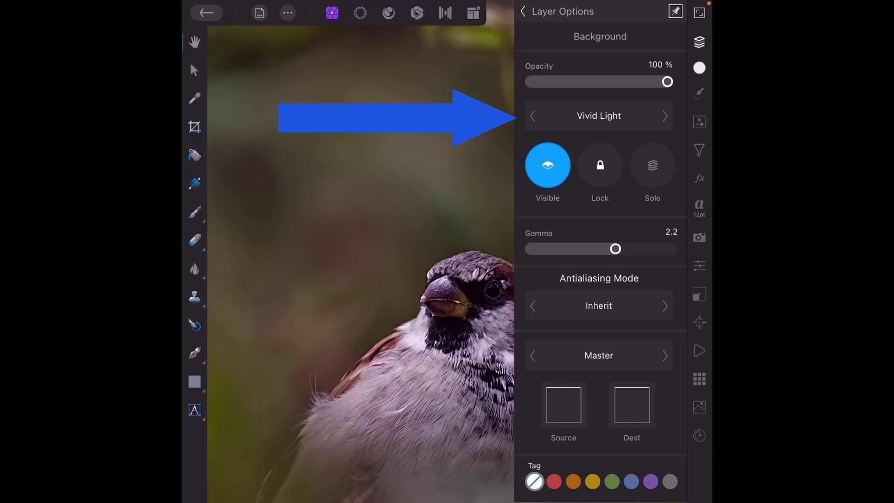
pyautogui.click(522, 12)
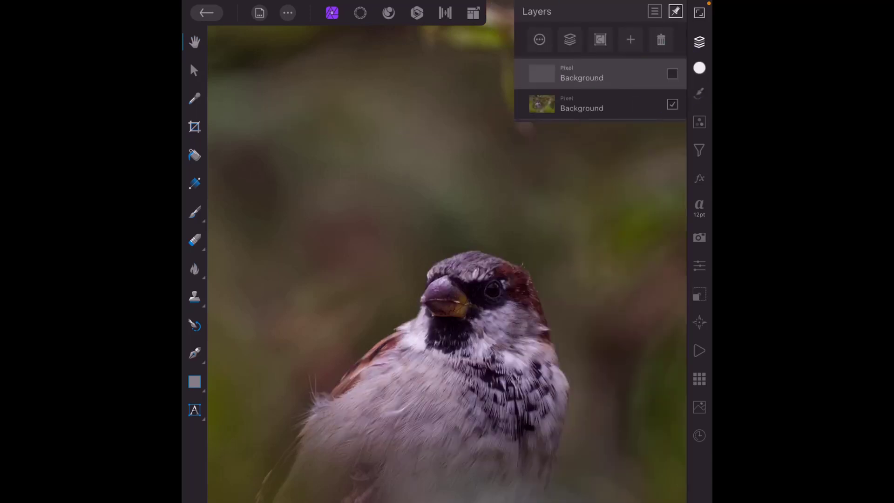
# Toggle the Vivid Light layer off and on to compare, leaving the sharpened sparrow visible
pyautogui.click(672, 74)
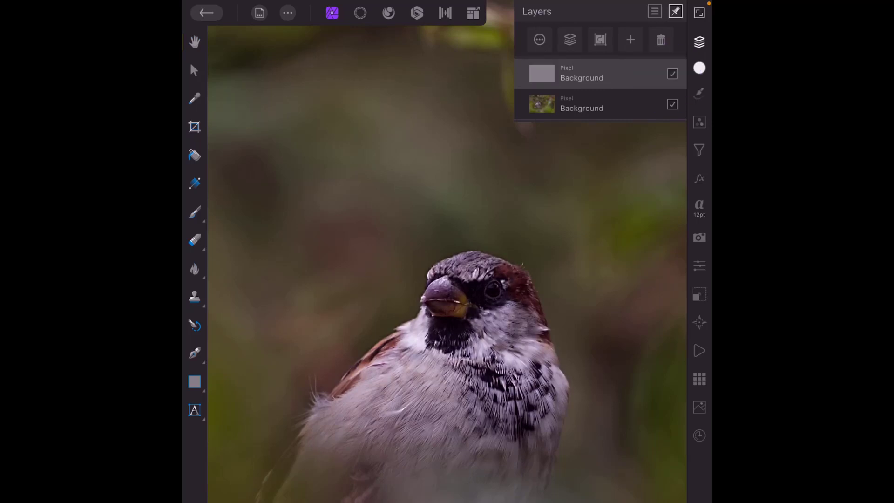
pyautogui.click(672, 75)
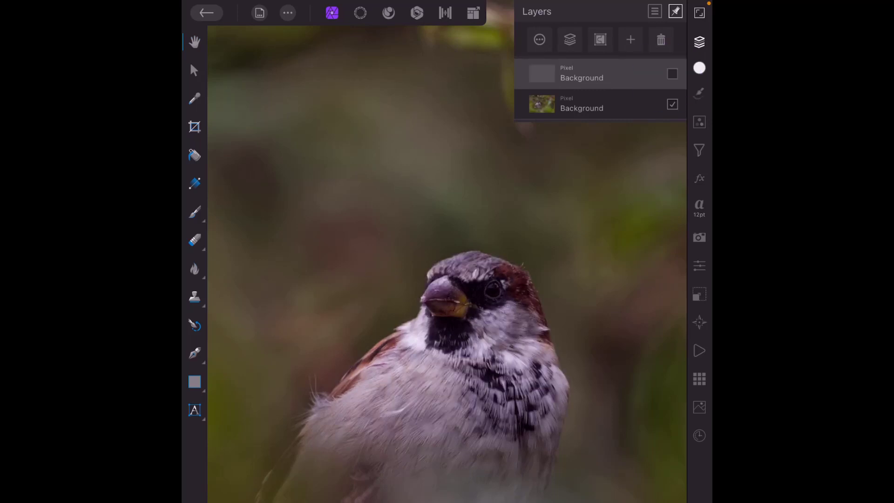
pyautogui.click(673, 75)
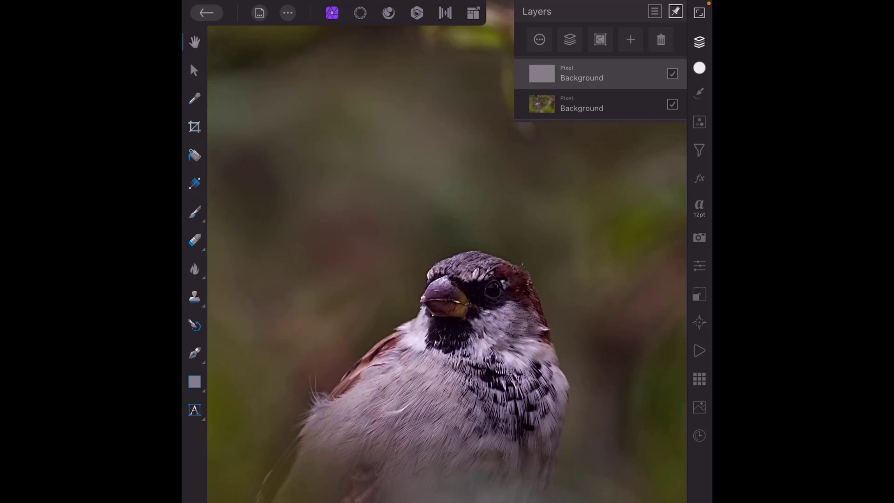